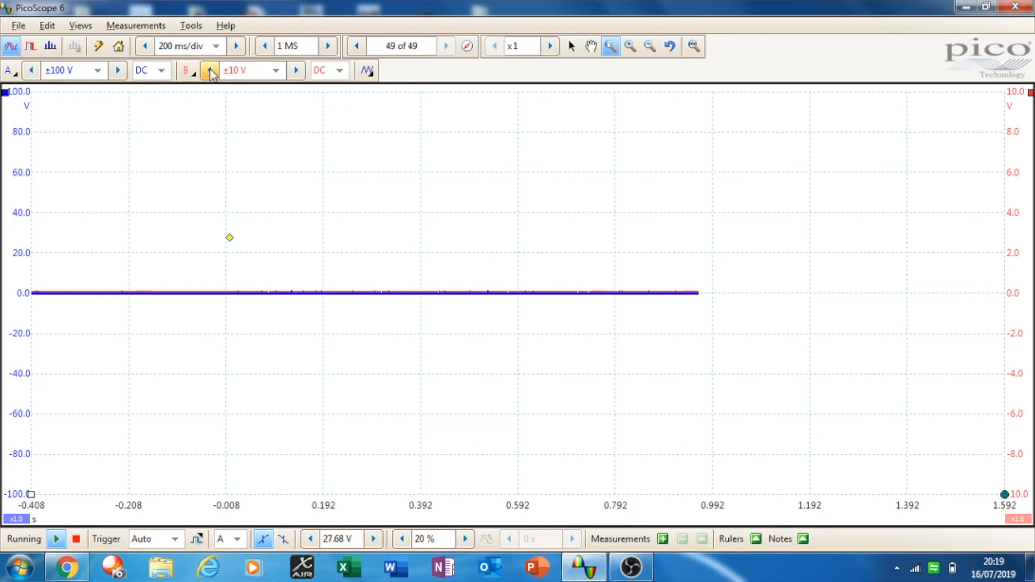
pyautogui.click(629, 47)
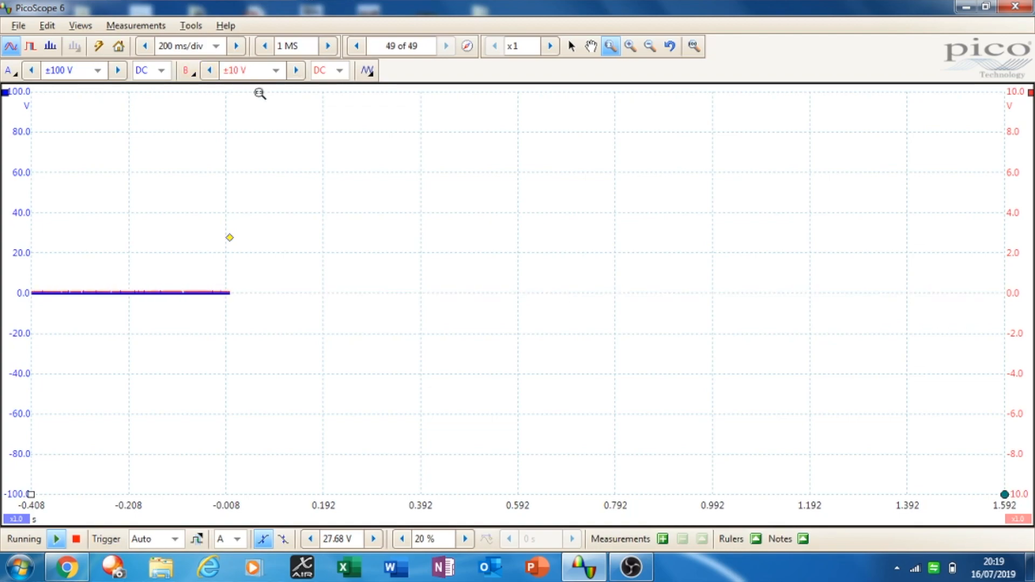